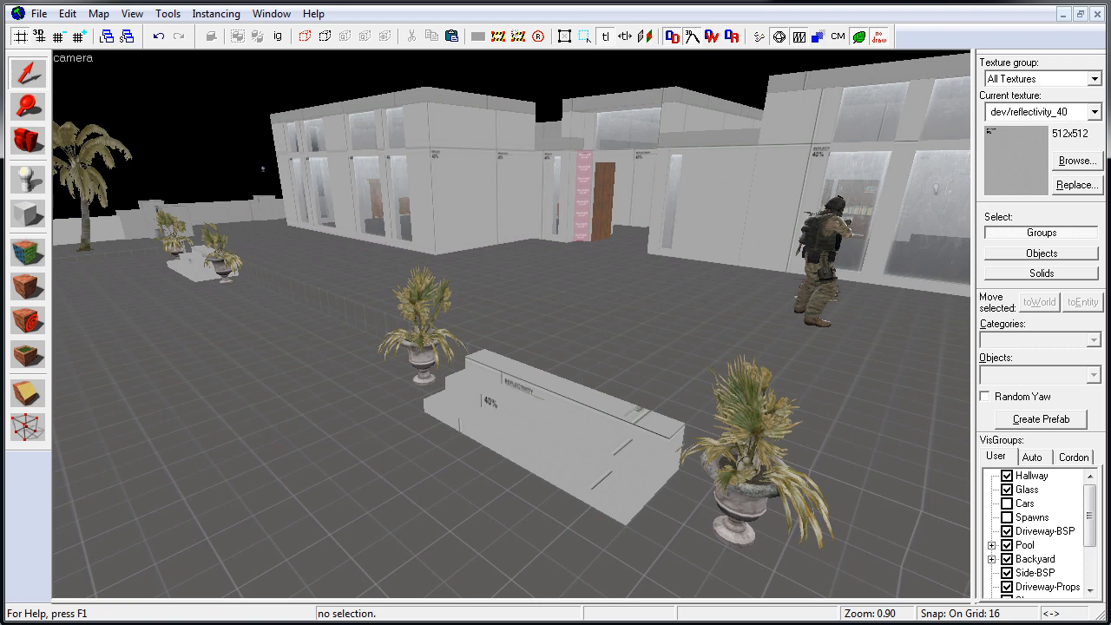
pyautogui.moveTo(575, 417)
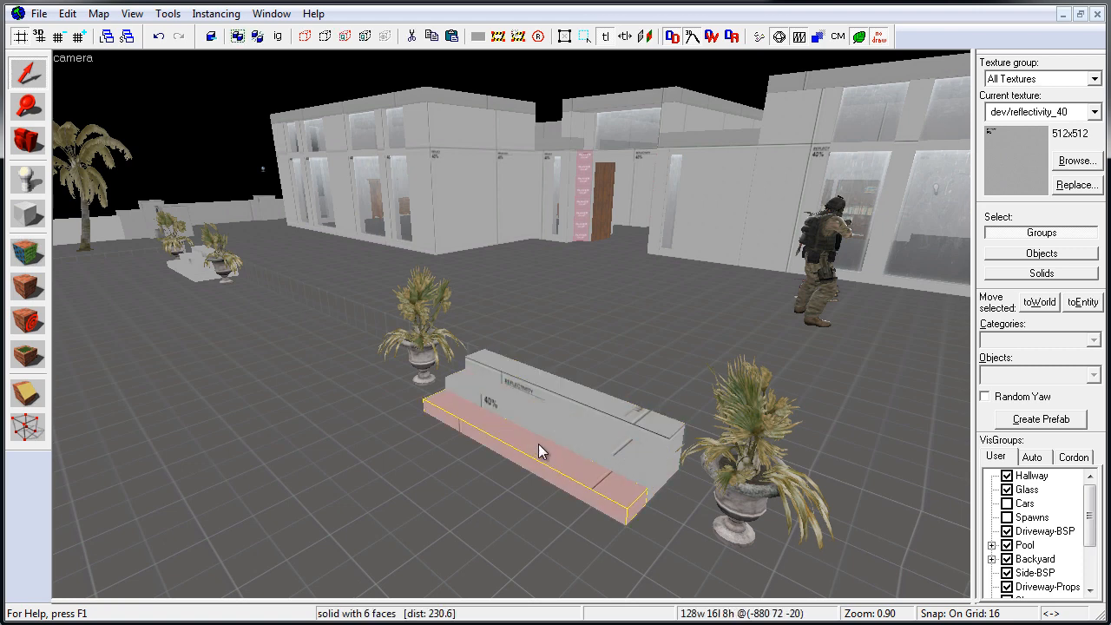
pyautogui.moveTo(732, 226)
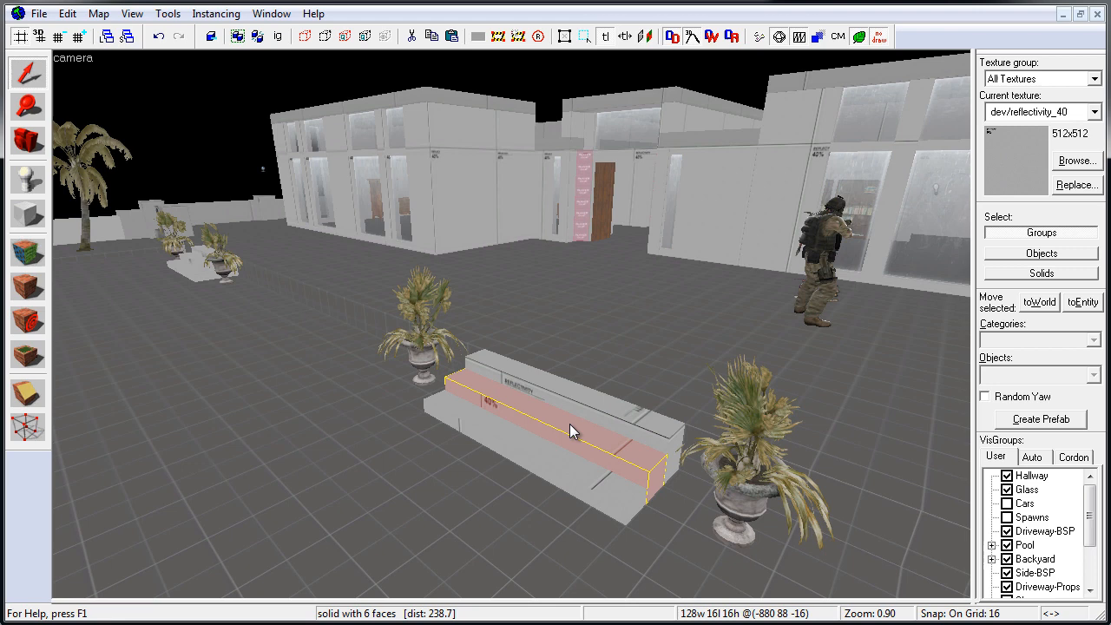
pyautogui.moveTo(570, 431); pyautogui.dragTo(538, 454)
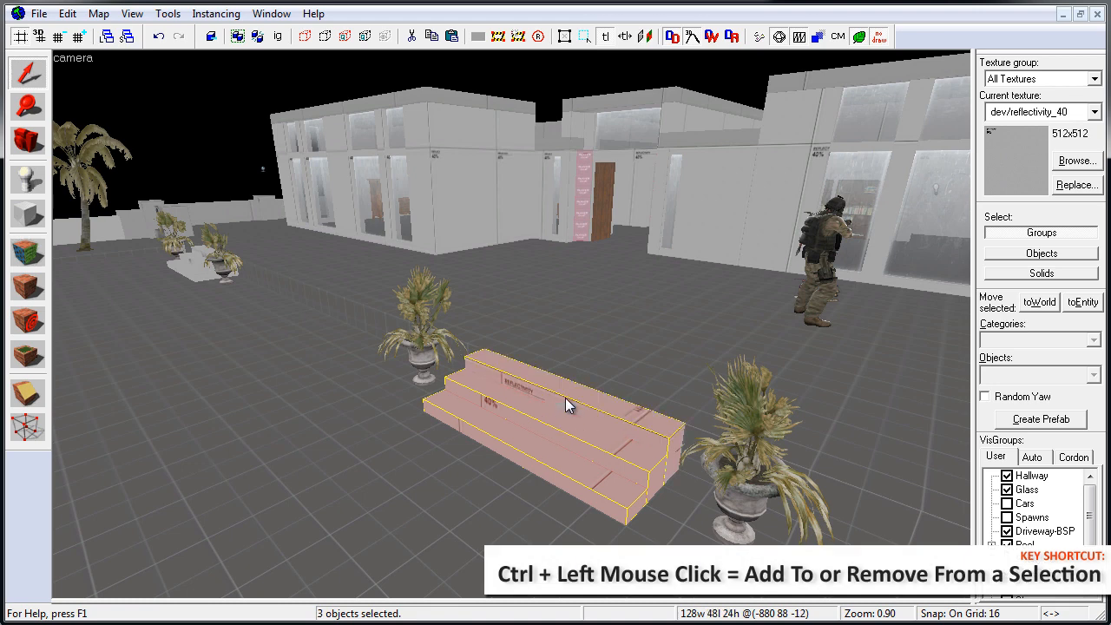
pyautogui.moveTo(544, 405)
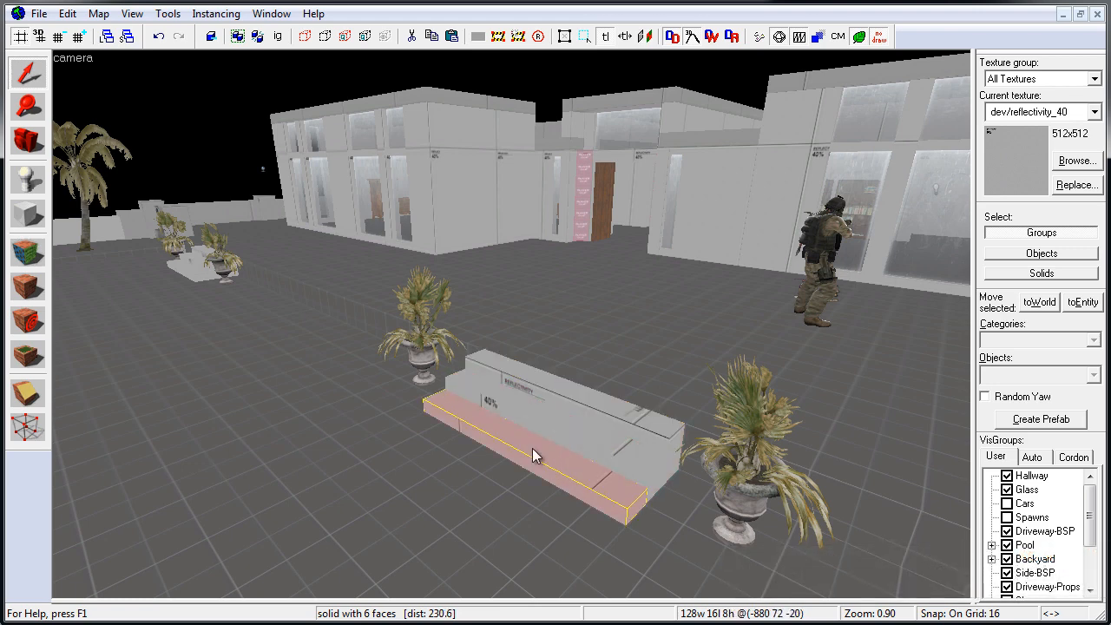
# Select the two potted plants and three stair steps, then group them via Tools.
pyautogui.click(421, 312)
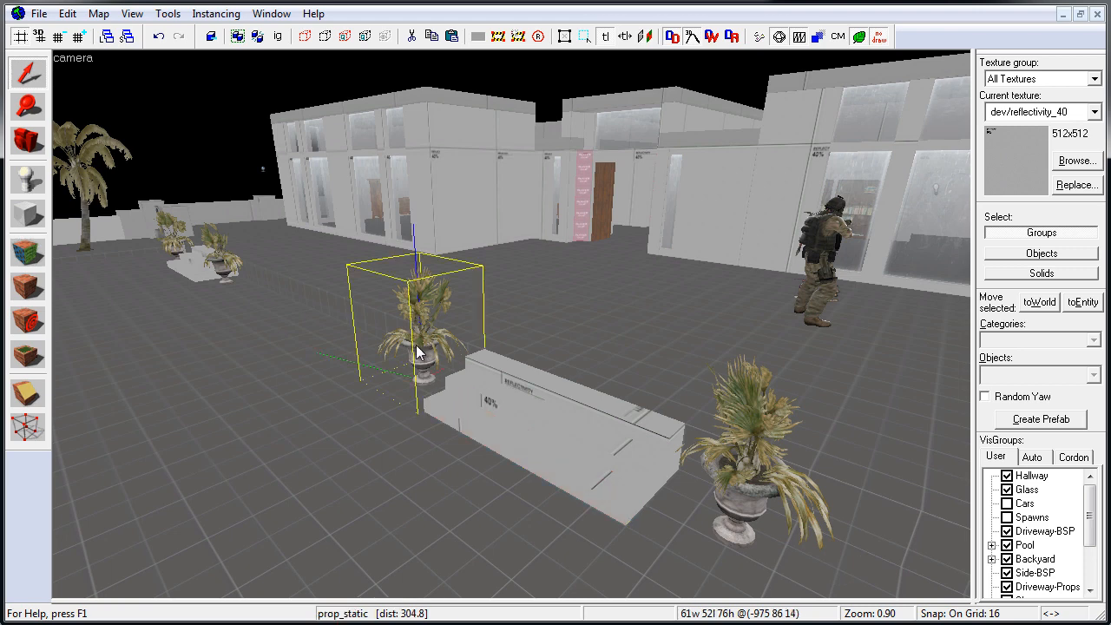
pyautogui.click(494, 395)
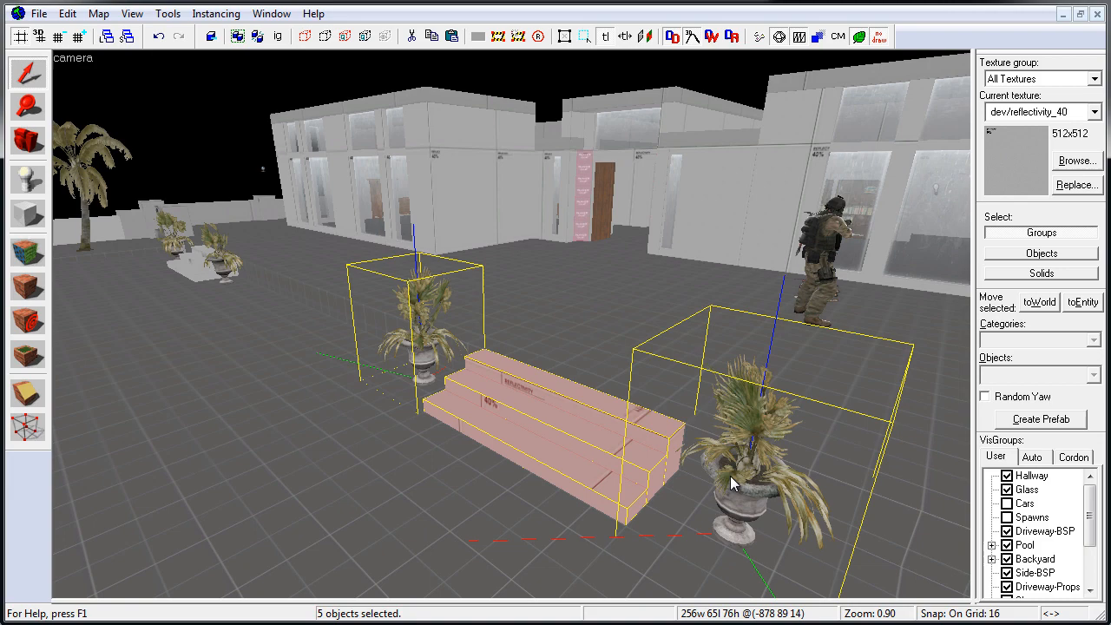
pyautogui.click(166, 13)
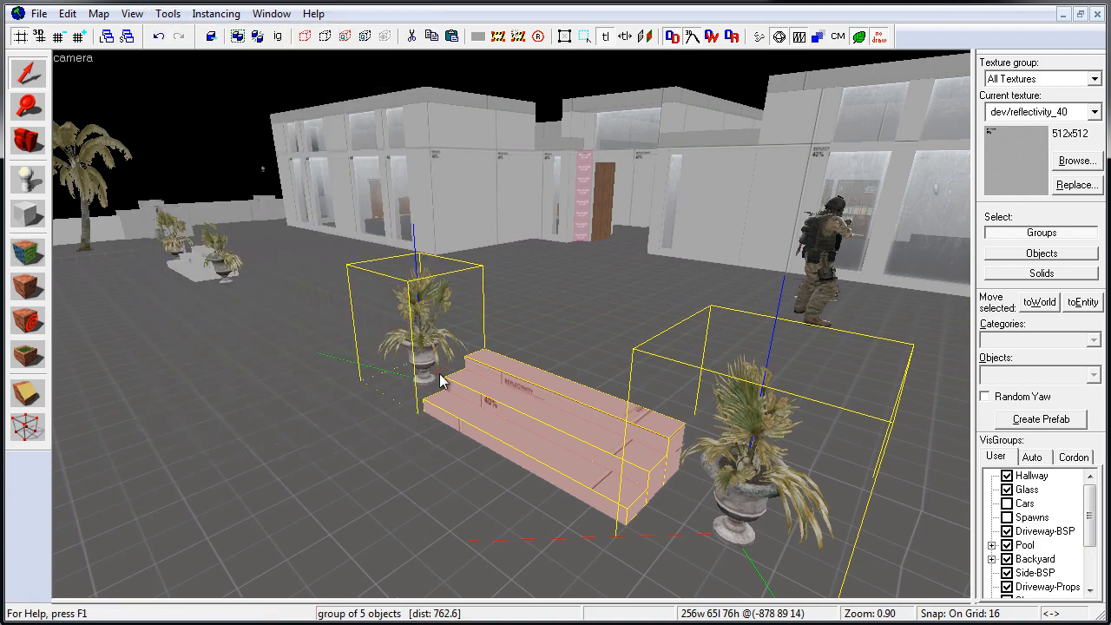
pyautogui.moveTo(494, 397)
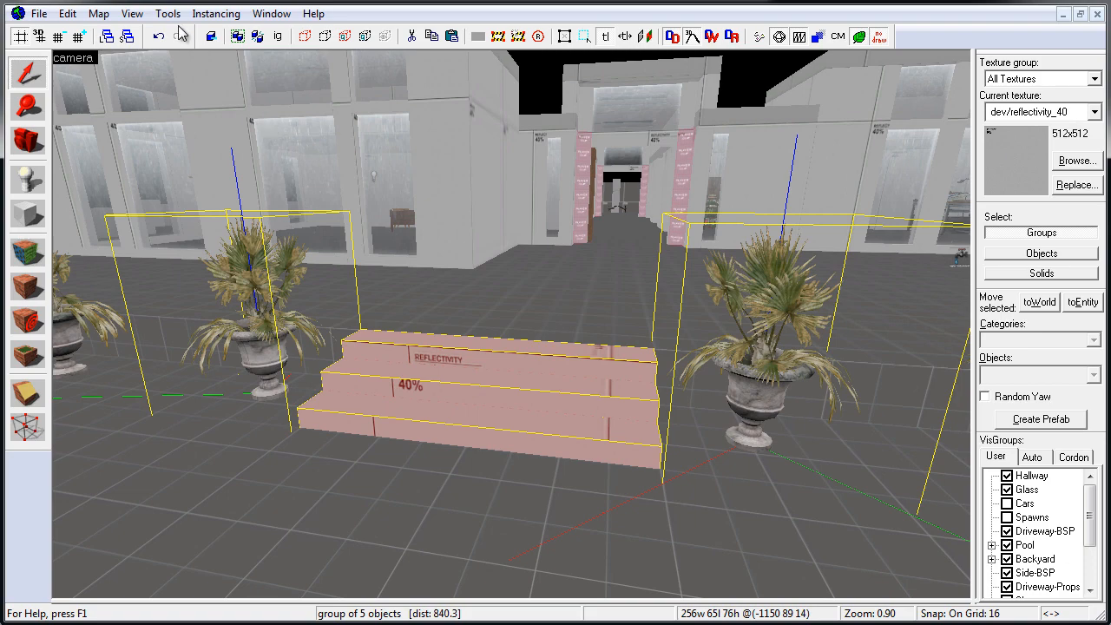
# Choose Ungroup from the Tools menu to split the five-object group.
pyautogui.click(167, 13)
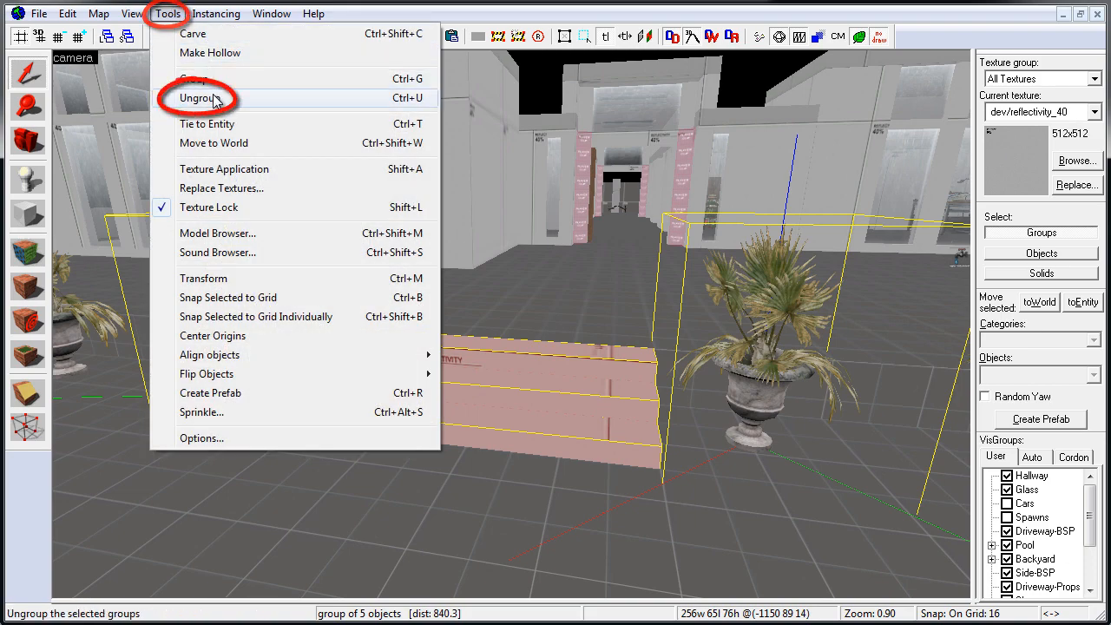
pyautogui.click(196, 97)
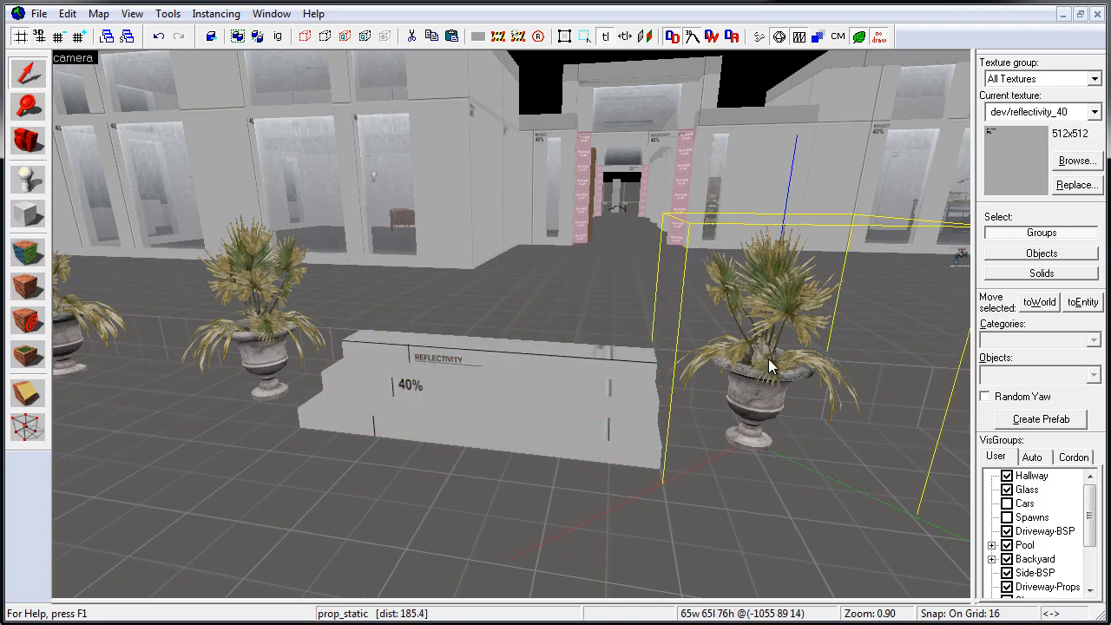
# Pull the camera back over the courtyard and click the stairs to select the five-object group.
pyautogui.moveTo(772, 364); pyautogui.dragTo(512, 330)
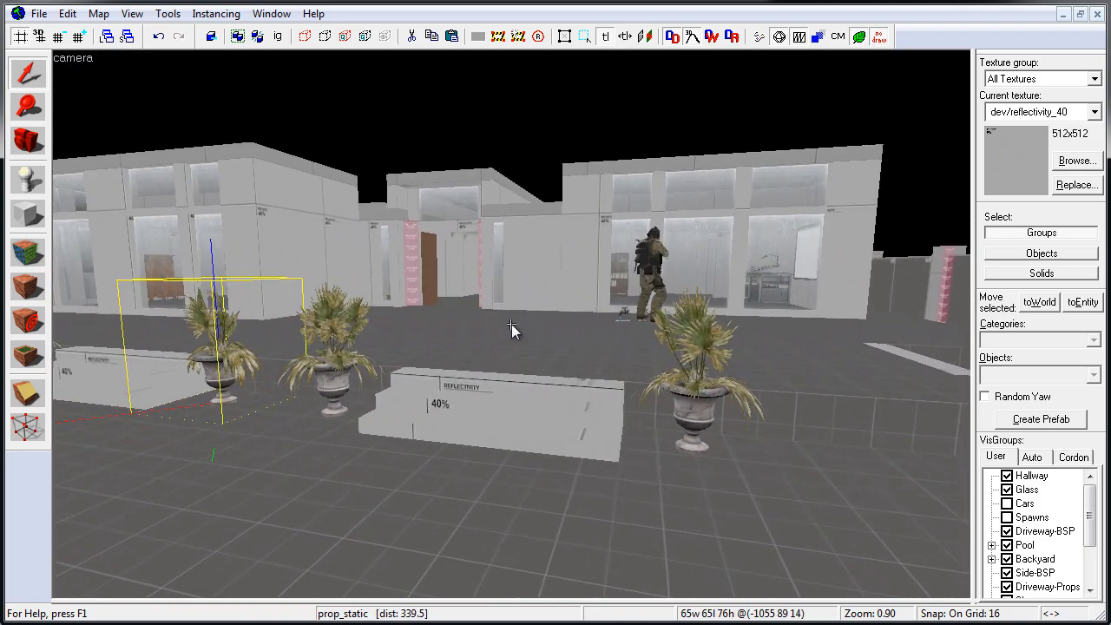
pyautogui.click(503, 393)
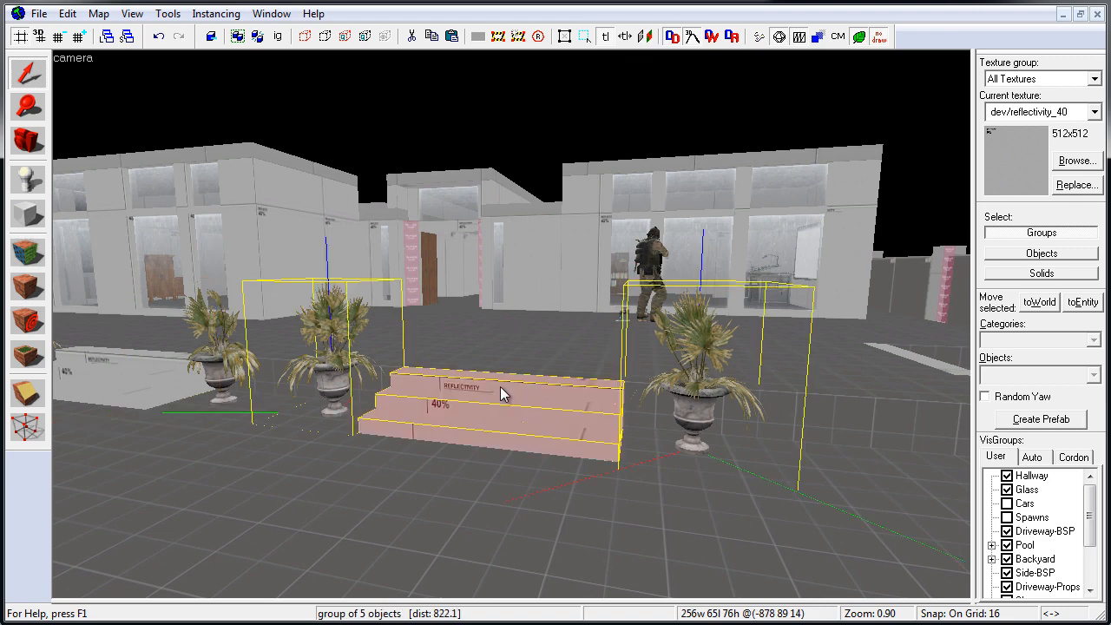
pyautogui.moveTo(337, 375)
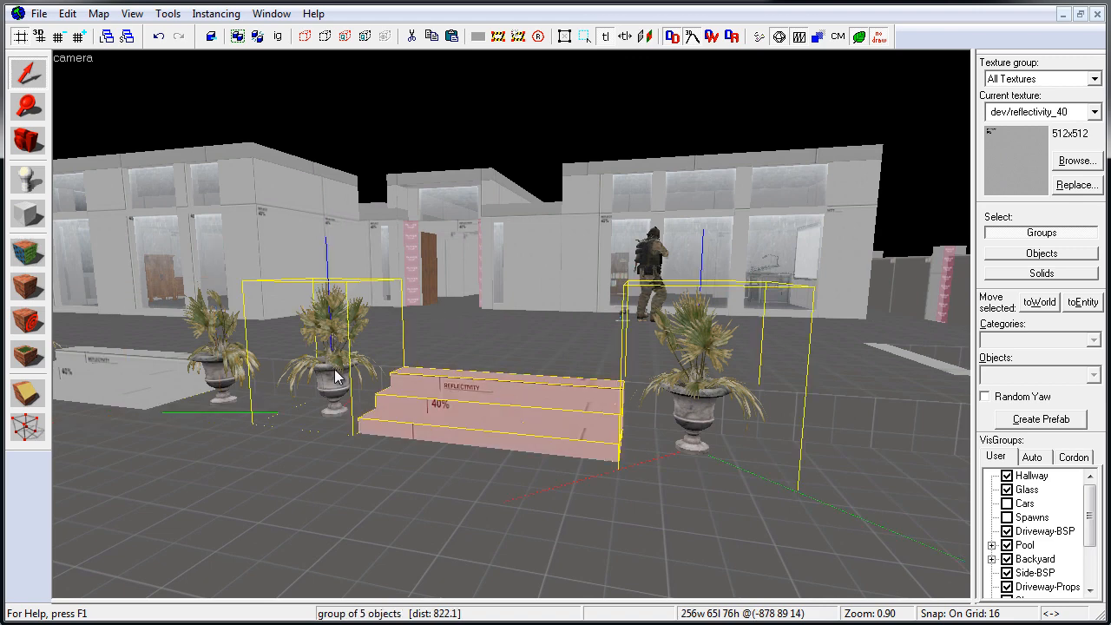